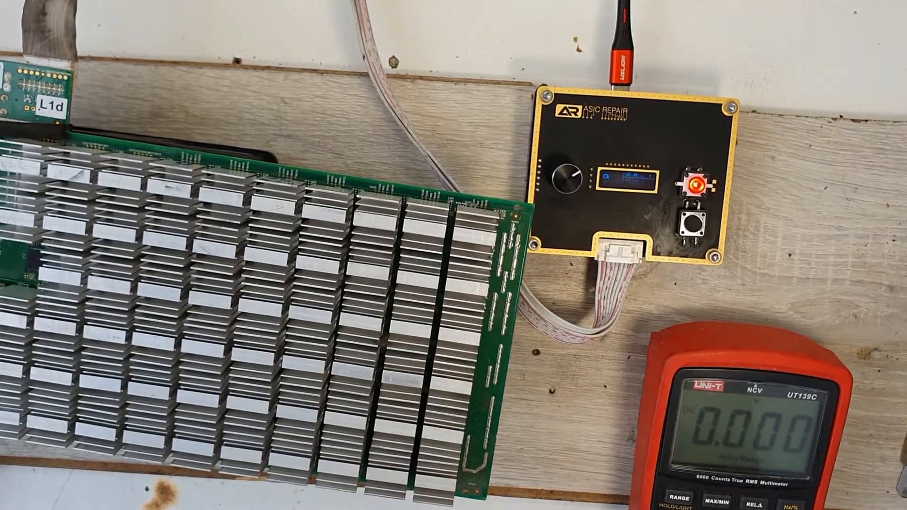
click(700, 184)
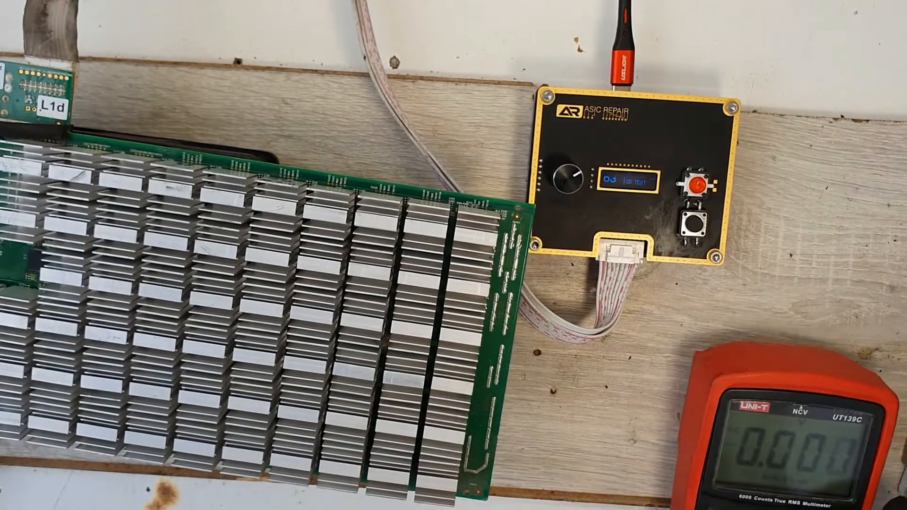
click(699, 185)
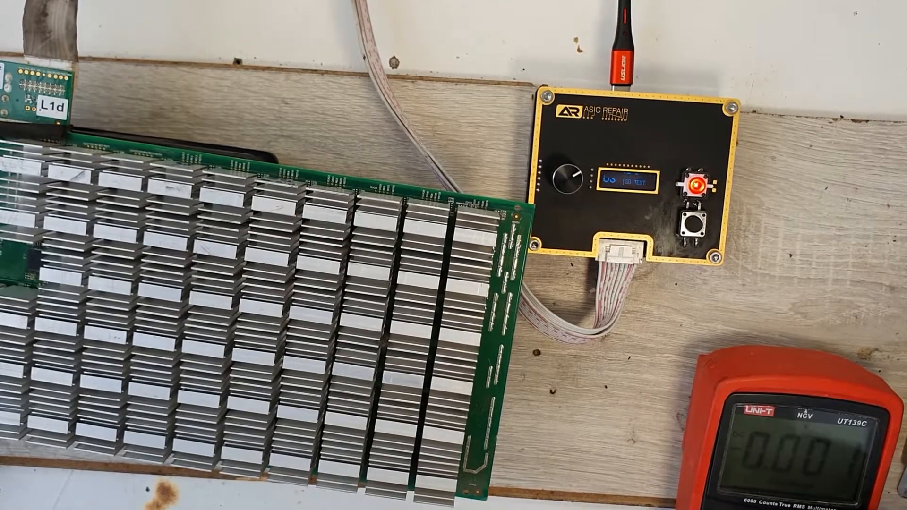